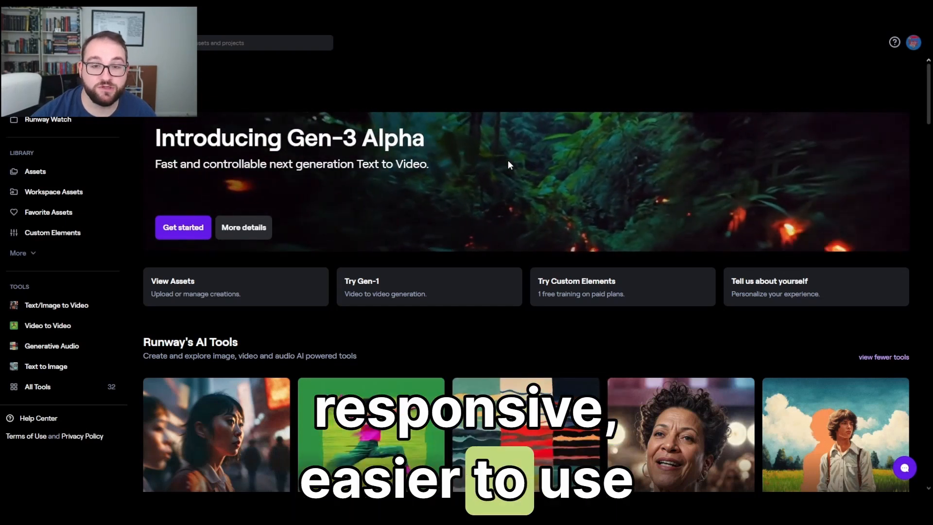
Step: Scroll down through the All Tools grid to browse every AI tool
scroll(down, 3)
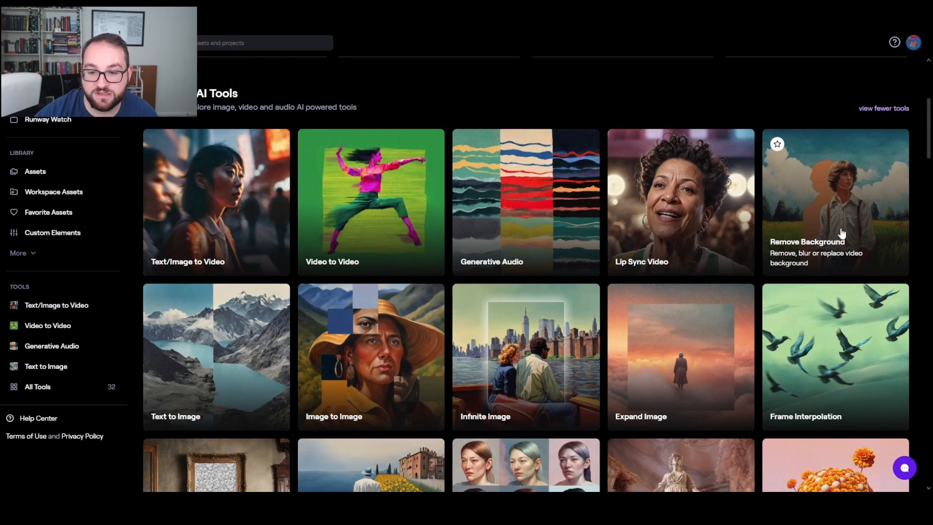
mouse_move(178, 368)
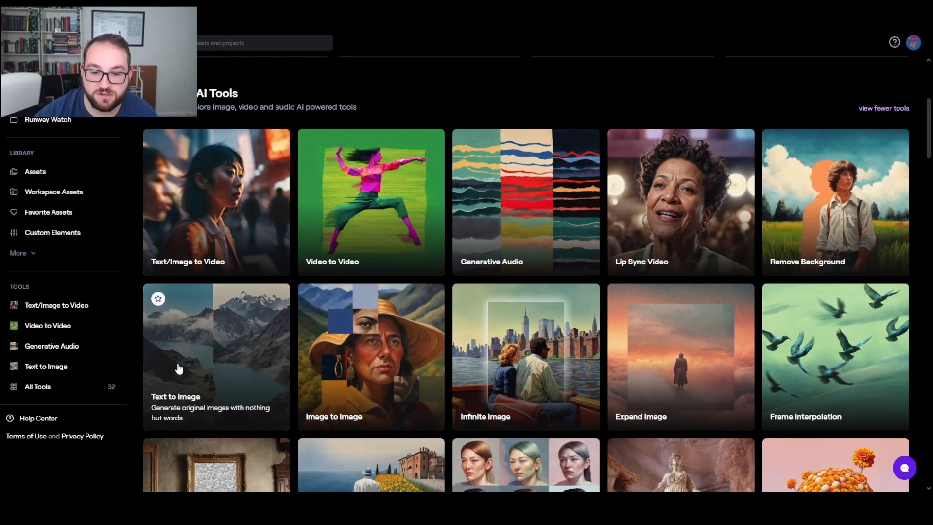
scroll(down, 3)
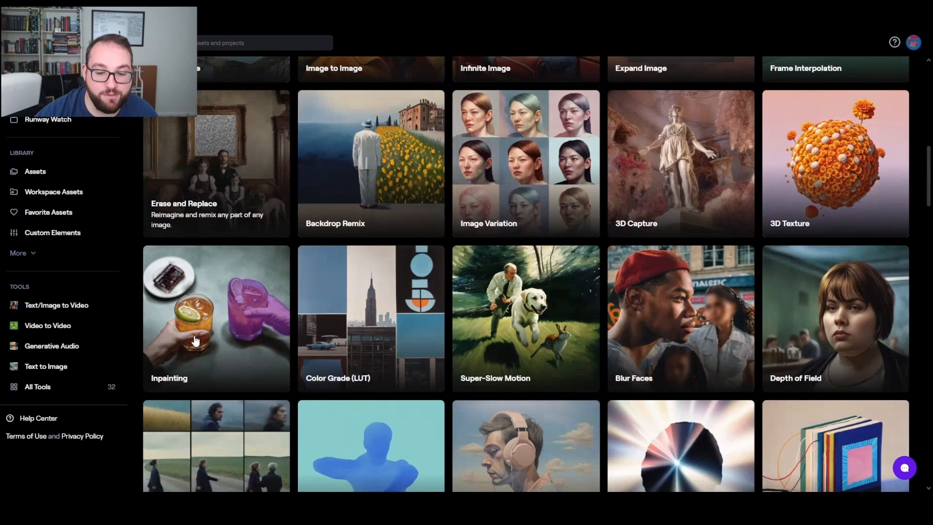
scroll(down, 3)
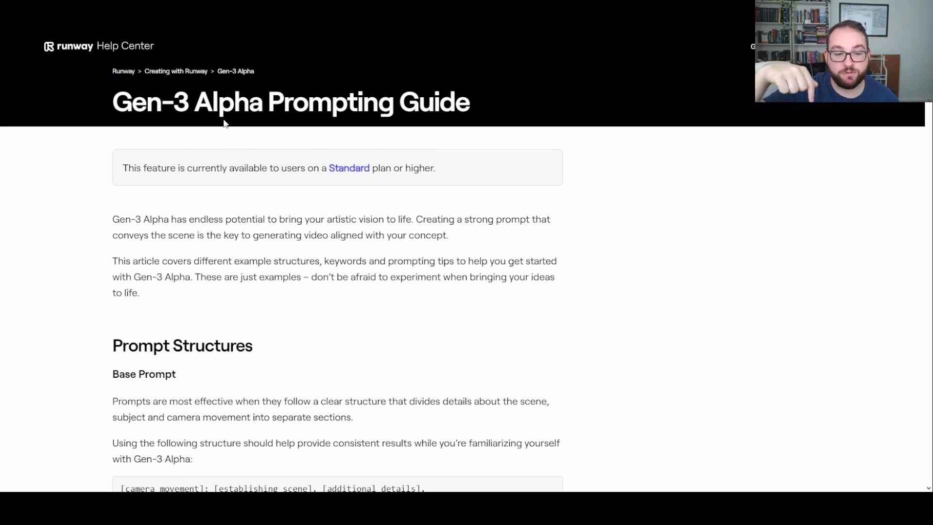
scroll(down, 3)
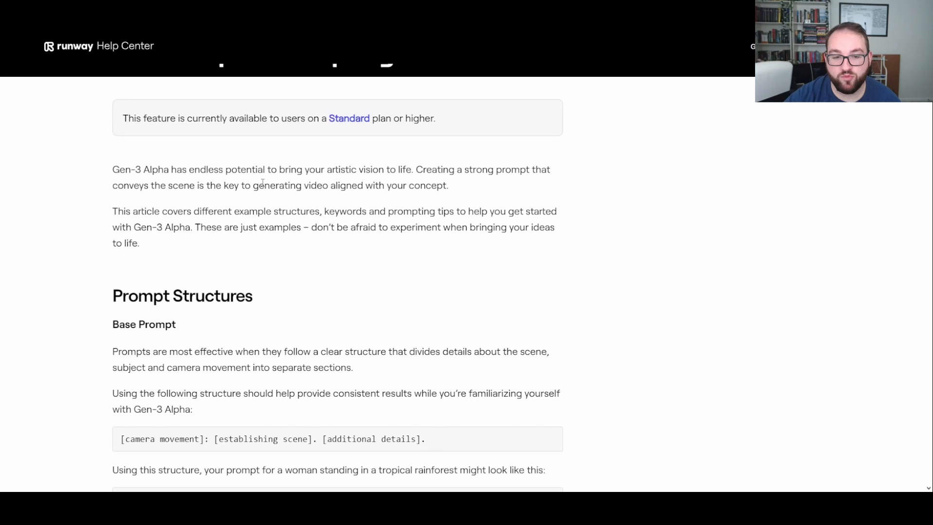
scroll(down, 3)
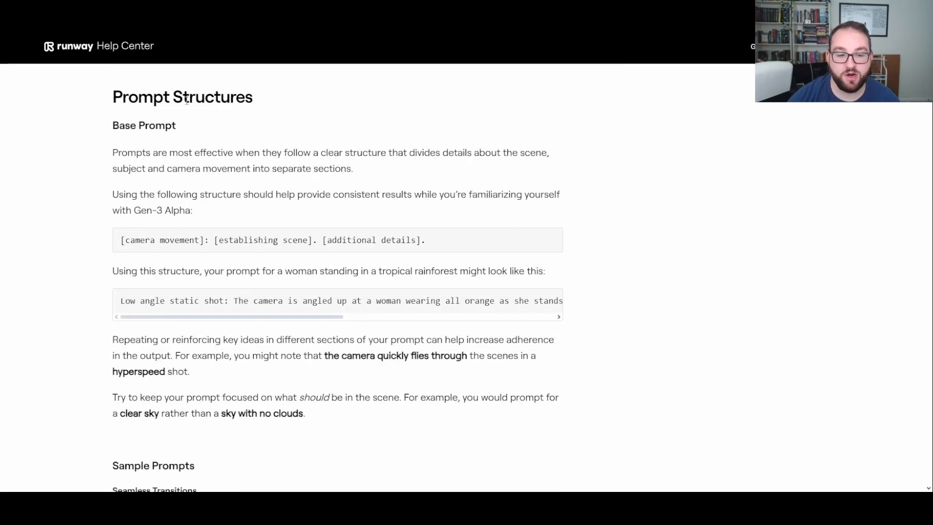
scroll(down, 3)
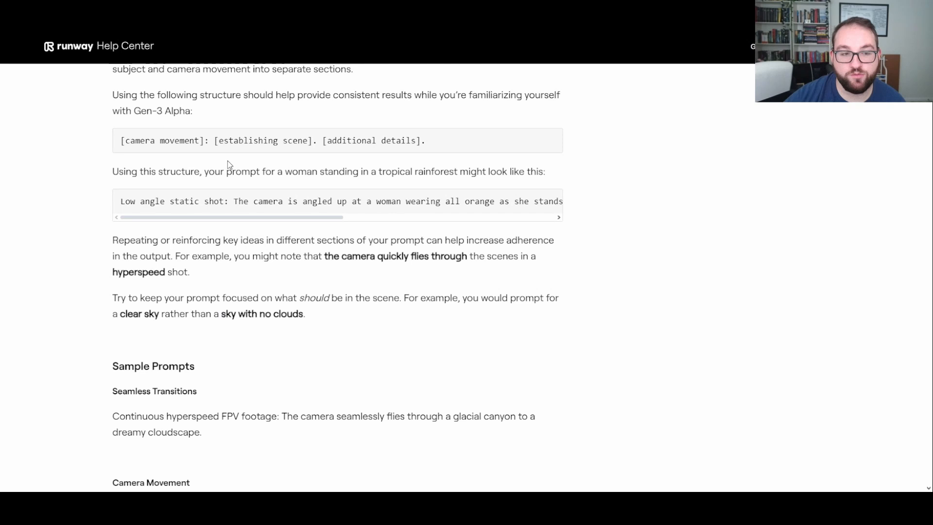
scroll(down, 3)
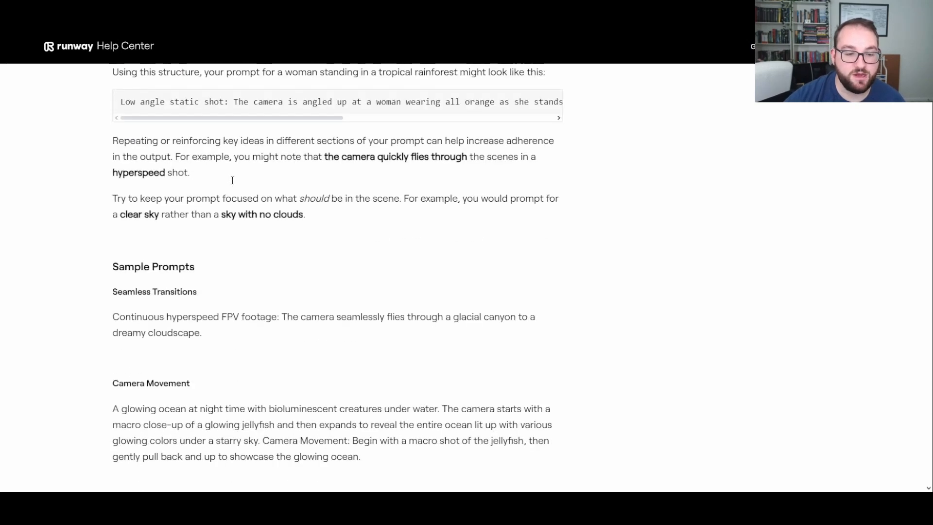
scroll(up, 3)
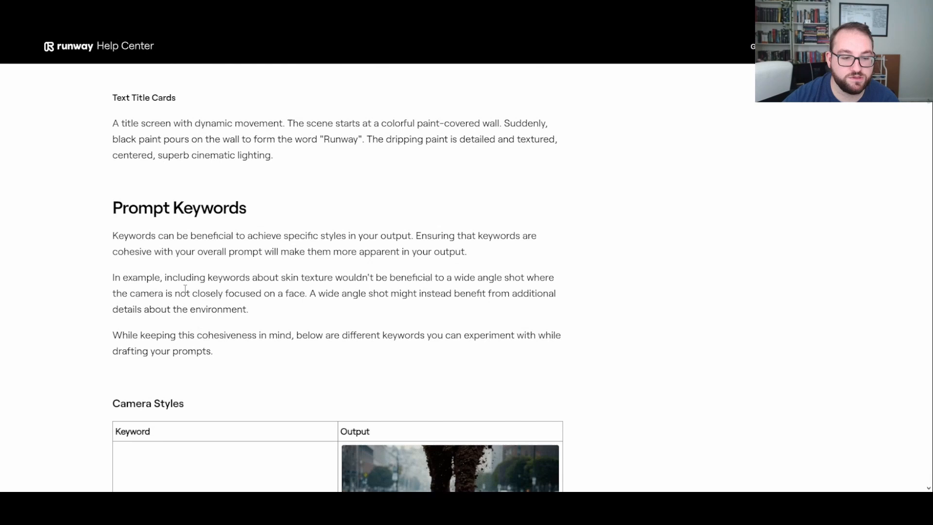
scroll(down, 3)
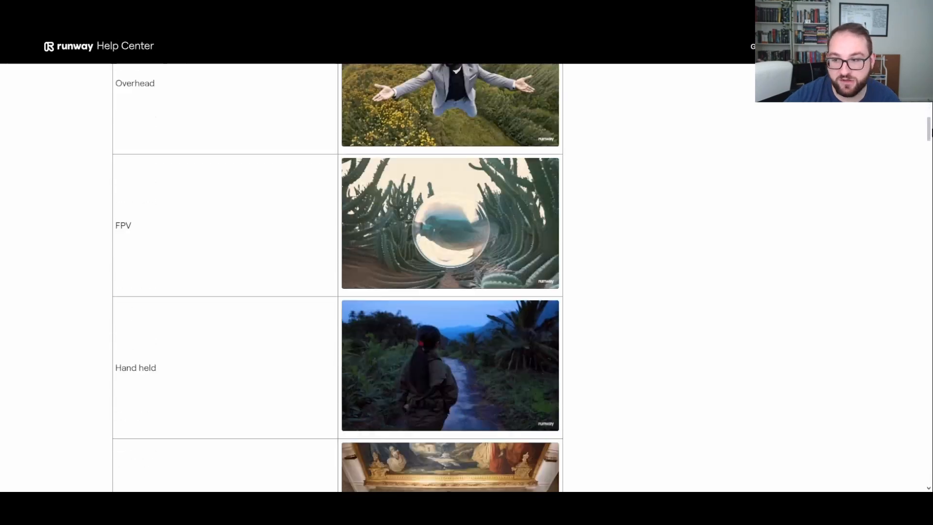
scroll(down, 3)
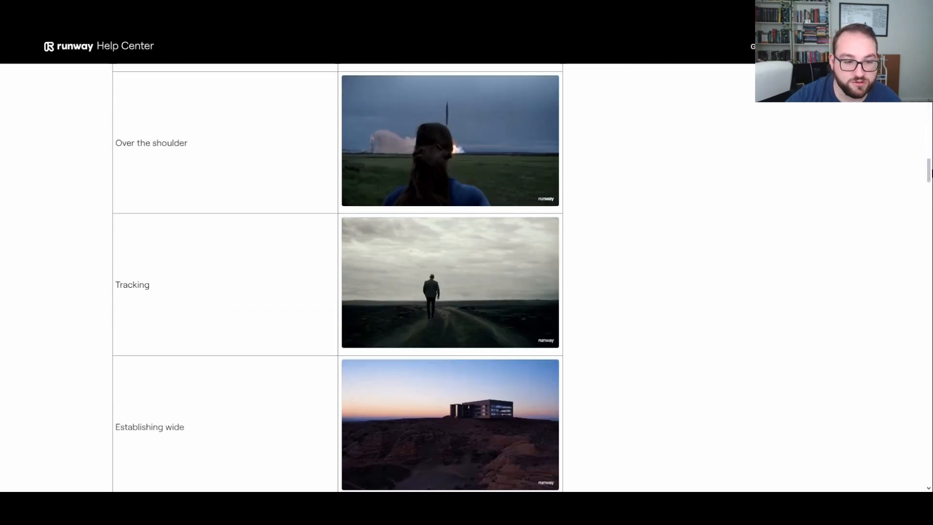
scroll(down, 3)
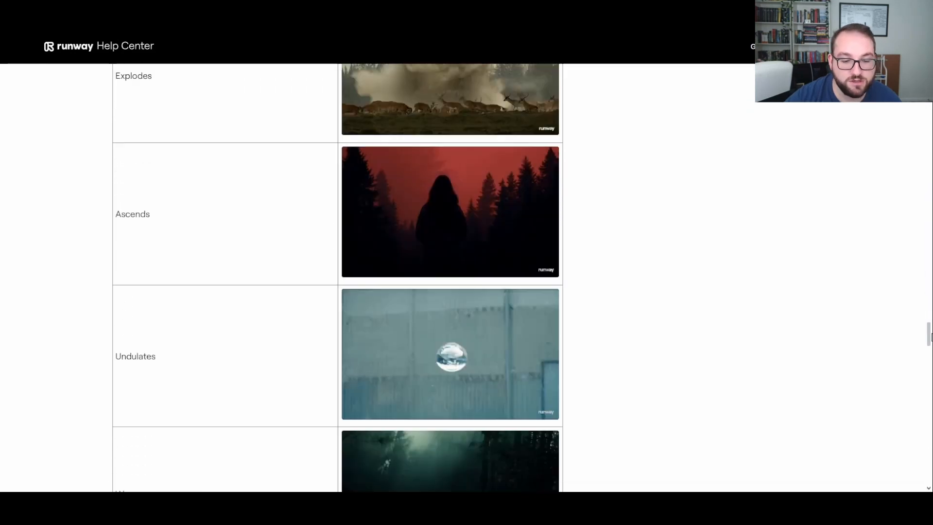
scroll(down, 3)
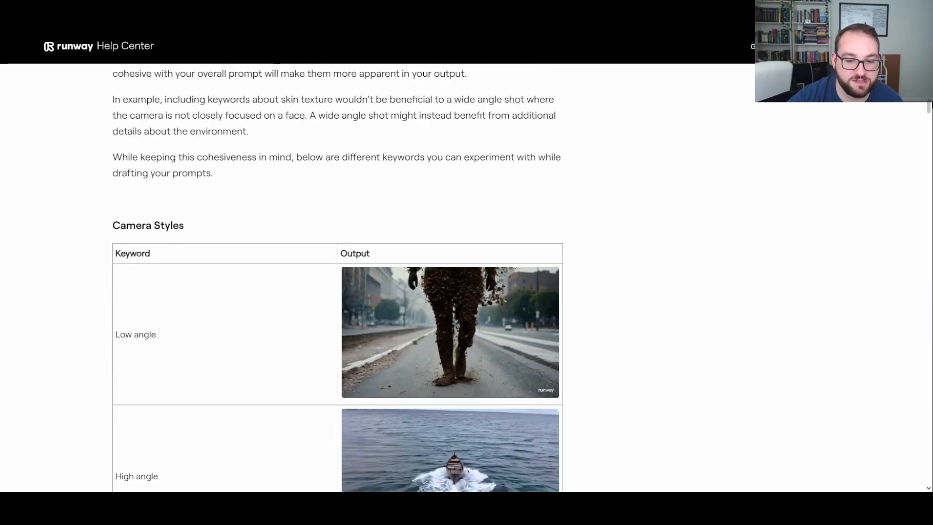
scroll(down, 3)
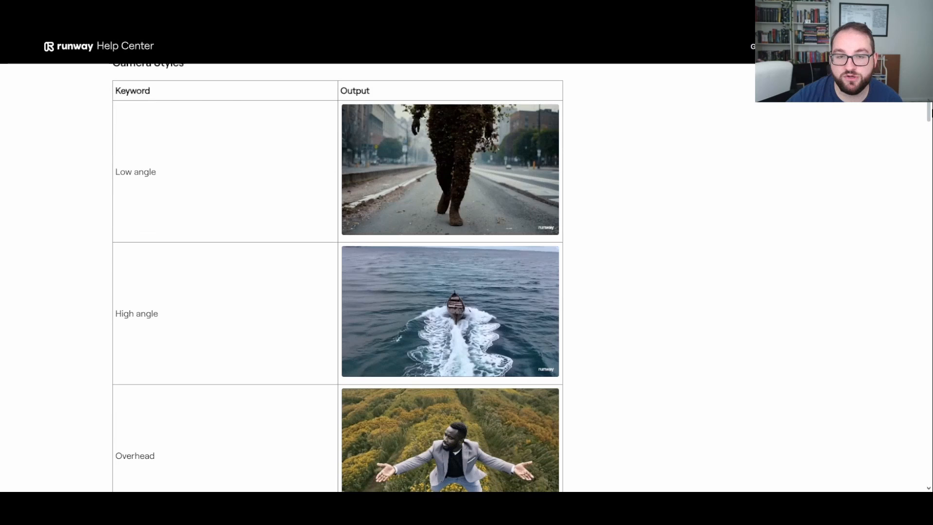
scroll(down, 3)
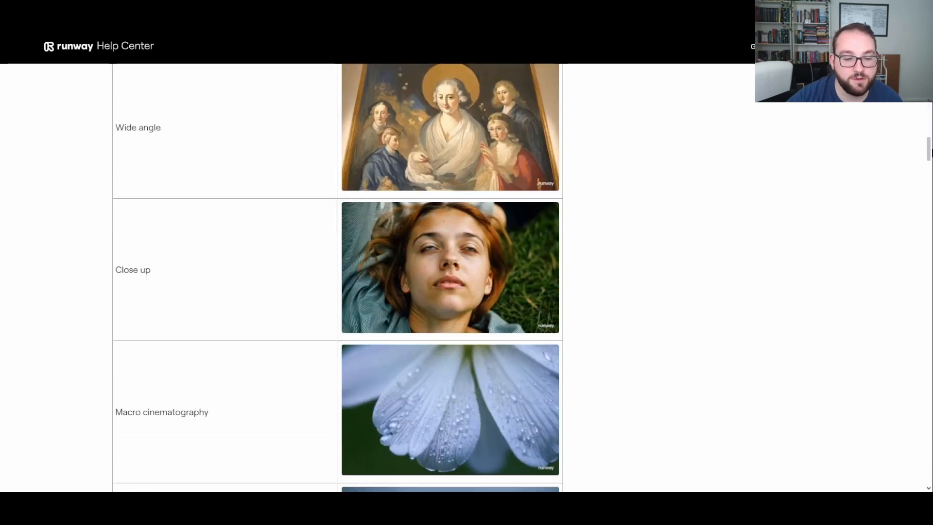
scroll(down, 3)
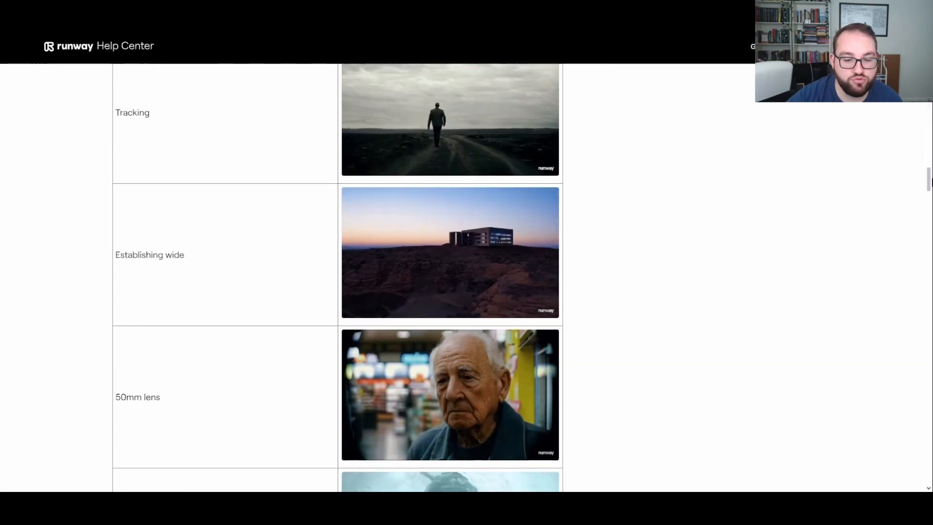
scroll(down, 3)
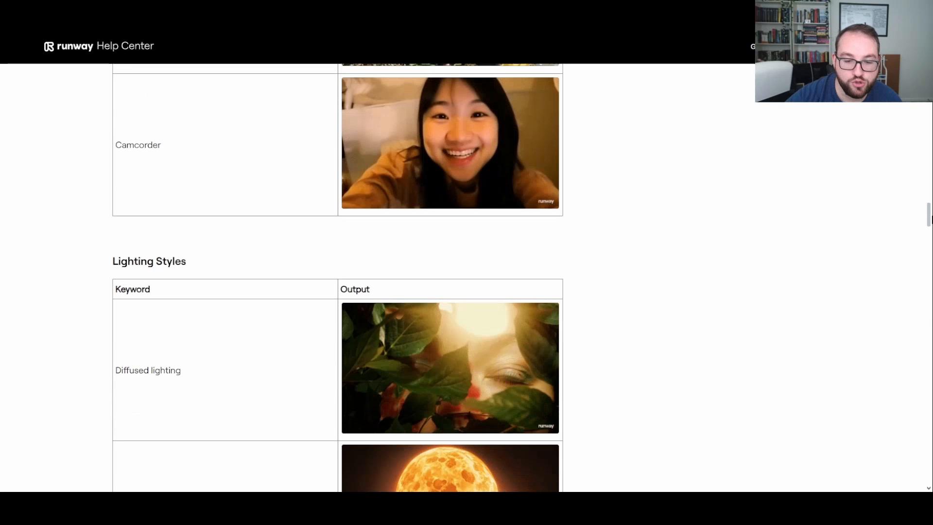
scroll(down, 3)
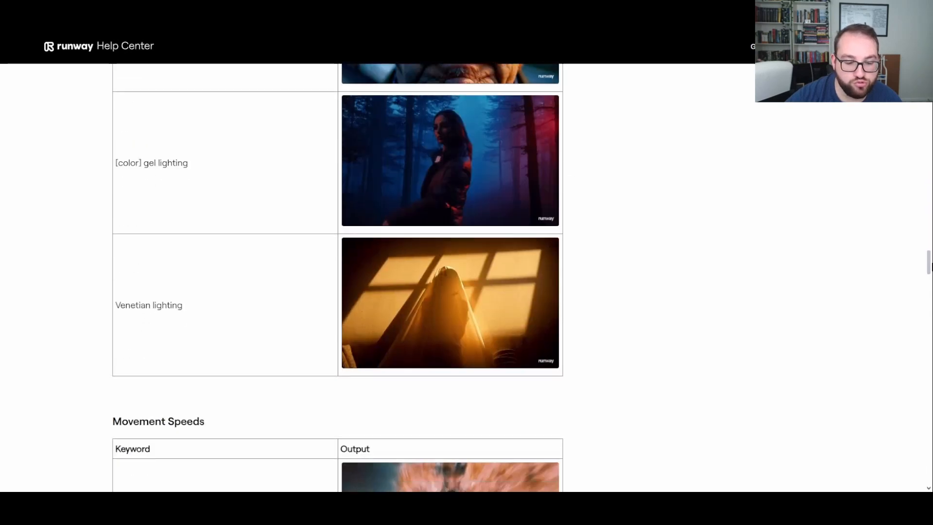
scroll(down, 3)
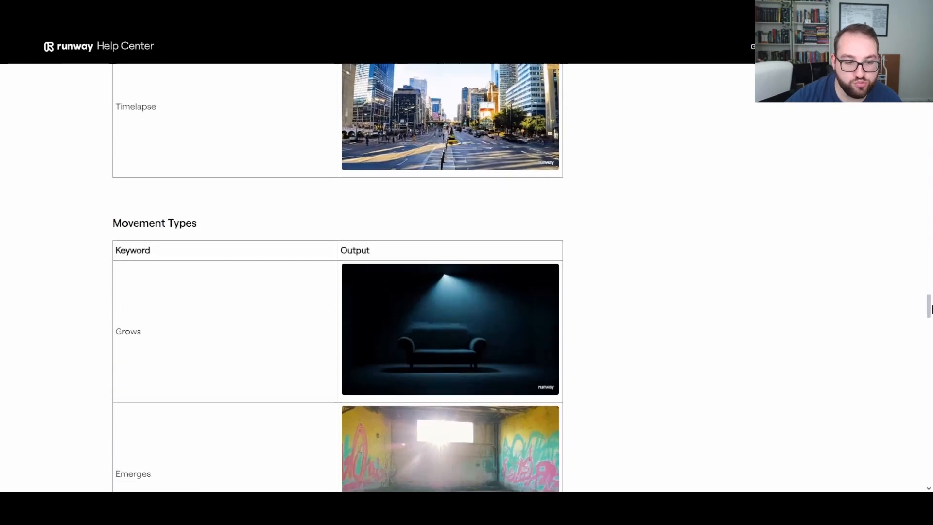
scroll(down, 3)
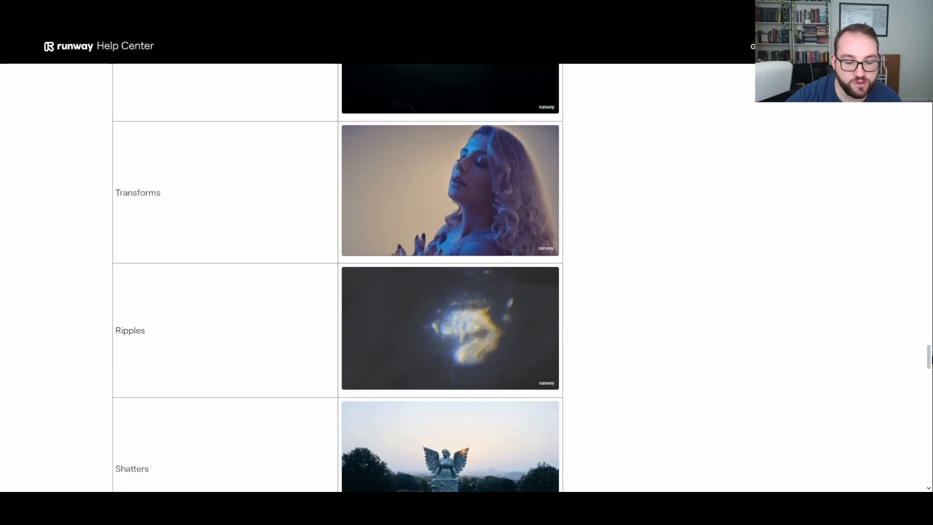
scroll(down, 3)
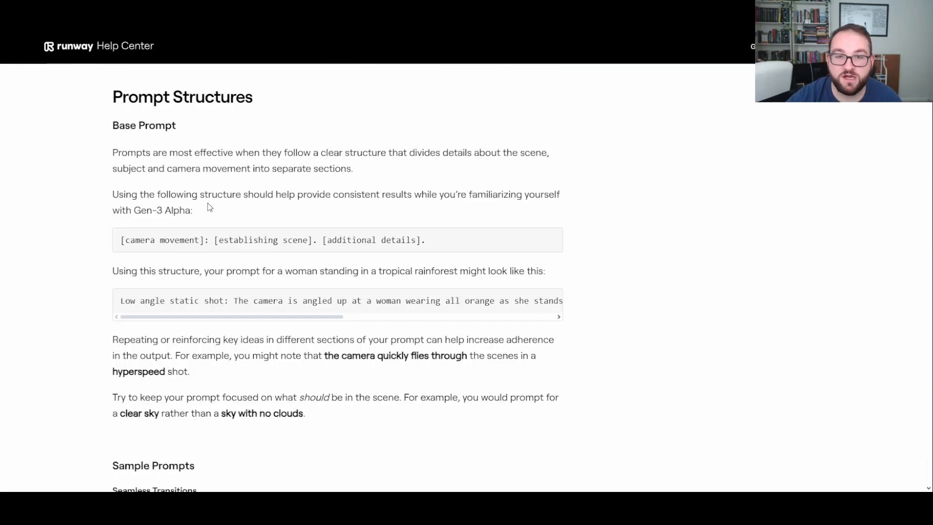
Step: Scroll to Sample Prompts and highlight the glacial canyon seamless transition prompt
scroll(down, 3)
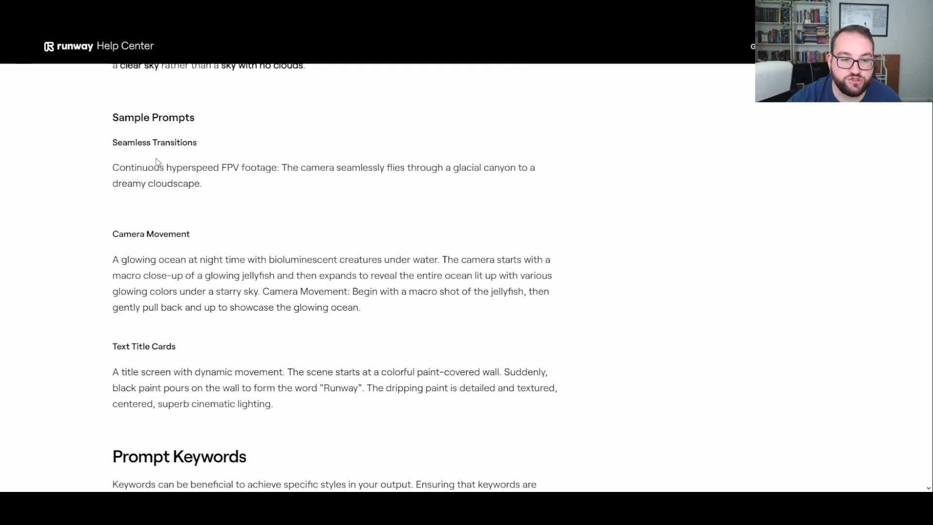
drag(112, 167, 201, 184)
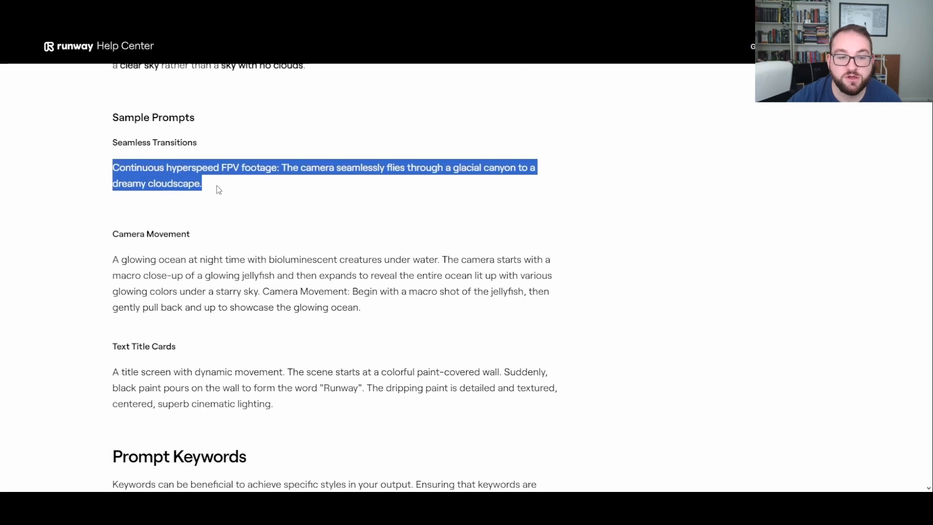
mouse_move(215, 137)
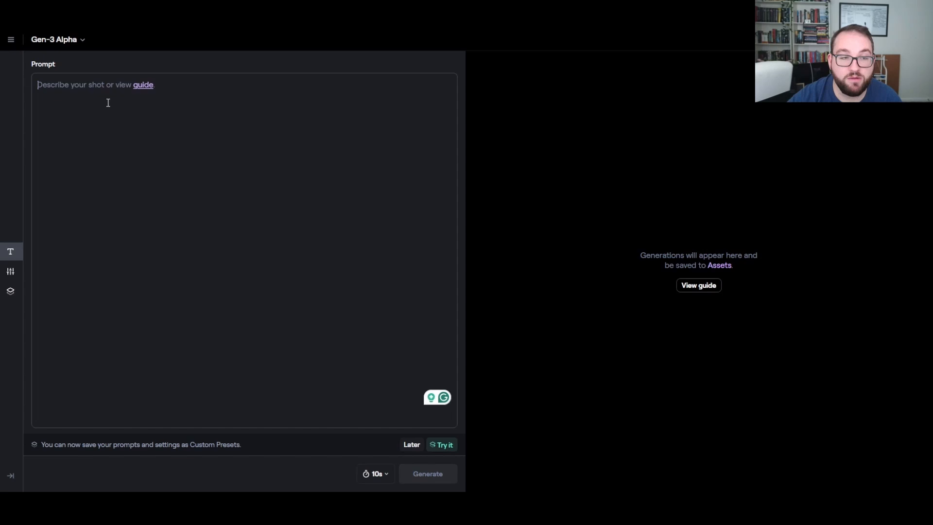
Step: Enter the glacial canyon hyperspeed FPV prompt and save it as preset 'transition shot'
text(Continuous hyperspeed FPV footage: The camera seamlessly flies through a glacial canyon to a dreamy cloudscape.)
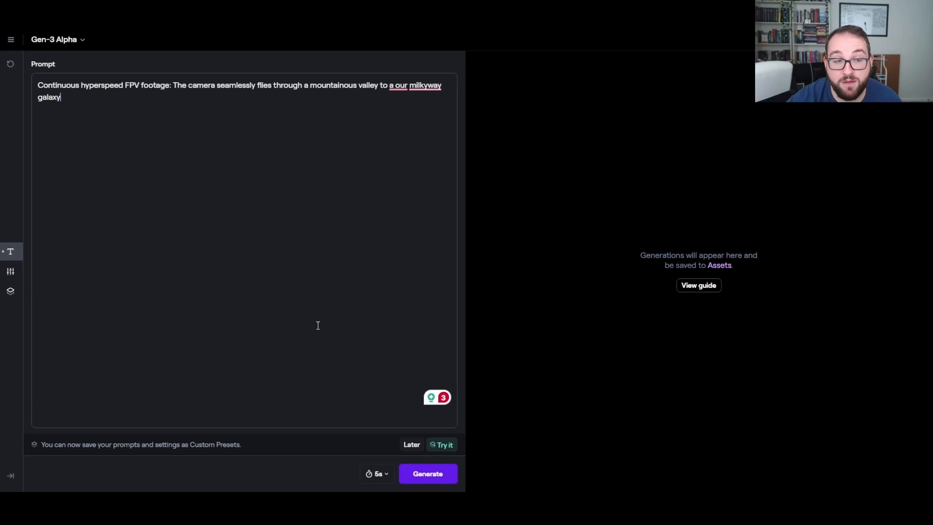
click(442, 444)
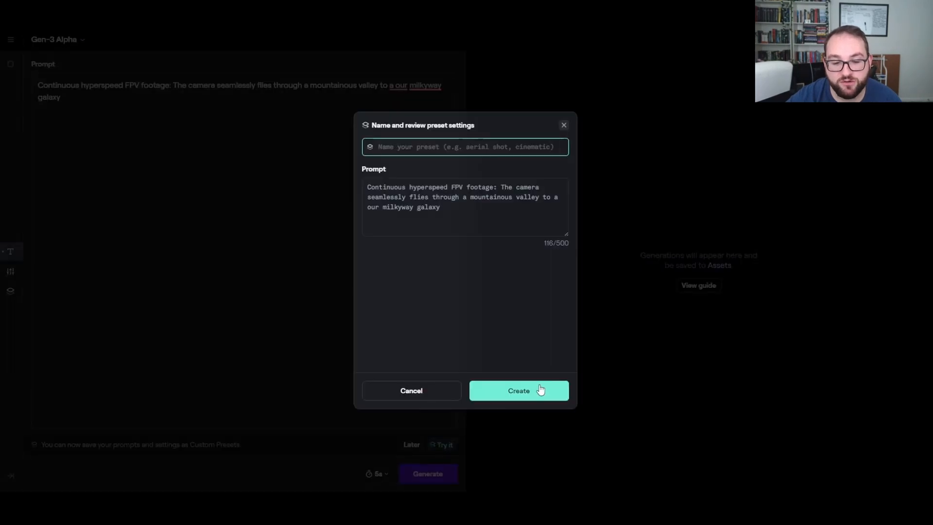
text(Tran)
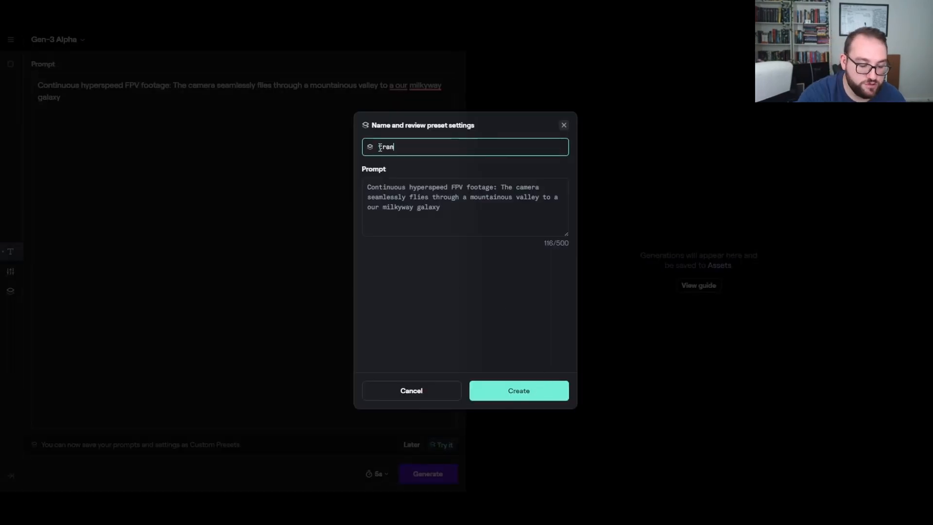
click(517, 390)
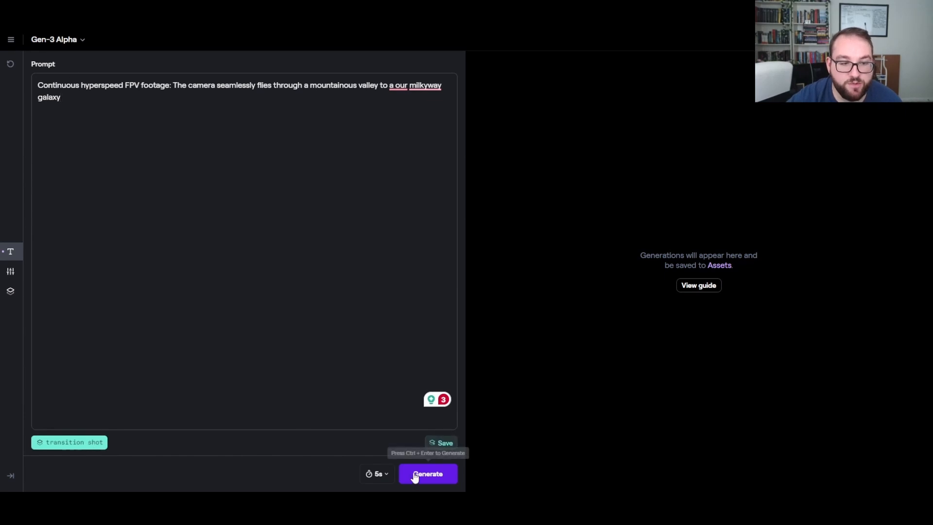
Step: Generate the 5-second mountain valley to Milky Way galaxy clip
click(427, 473)
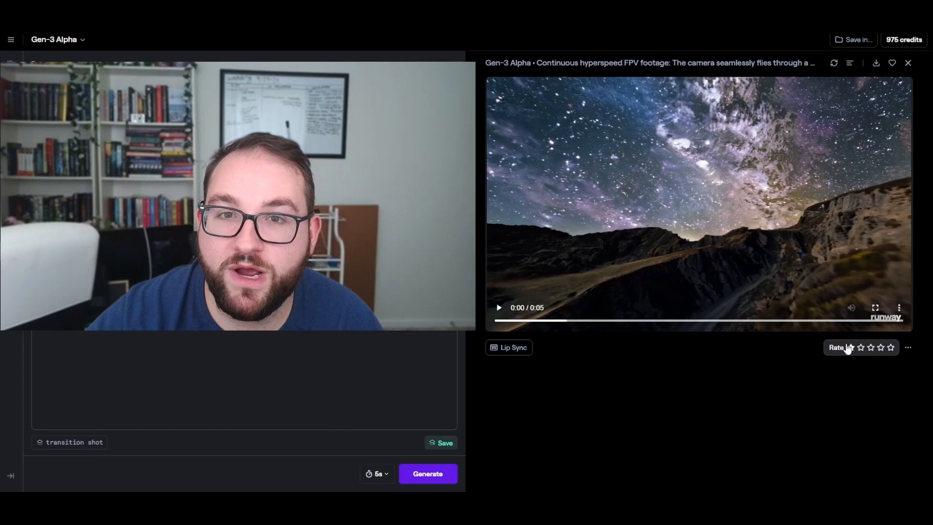
mouse_move(891, 63)
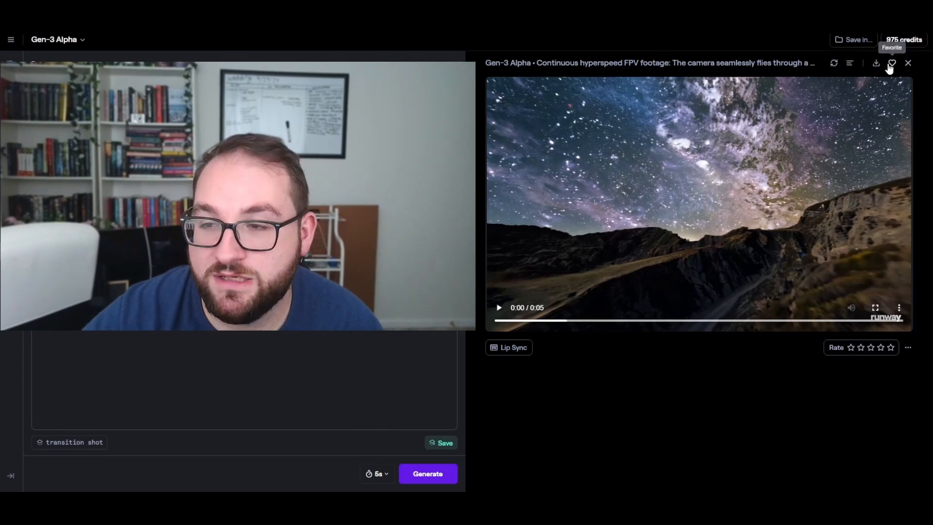
mouse_move(606, 145)
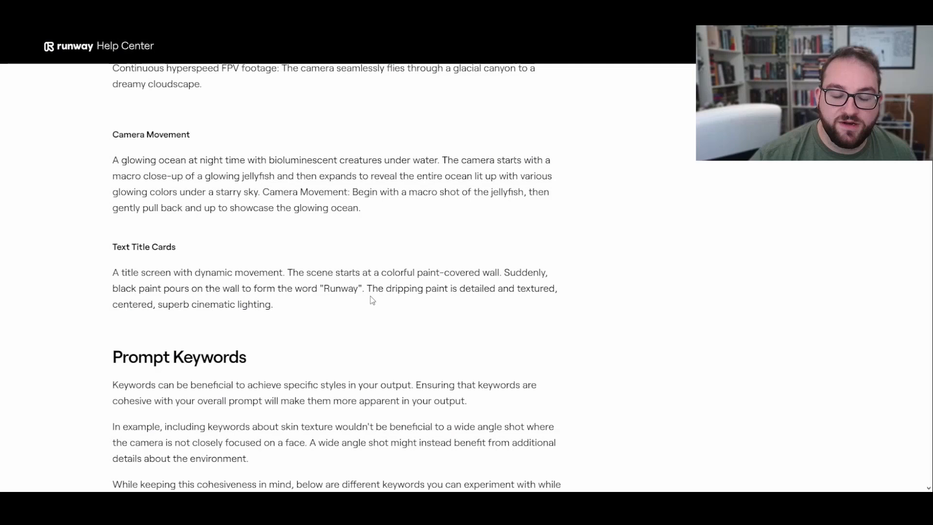
Step: Highlight the Text Title Cards example paragraph in the prompting guide
drag(113, 272, 272, 304)
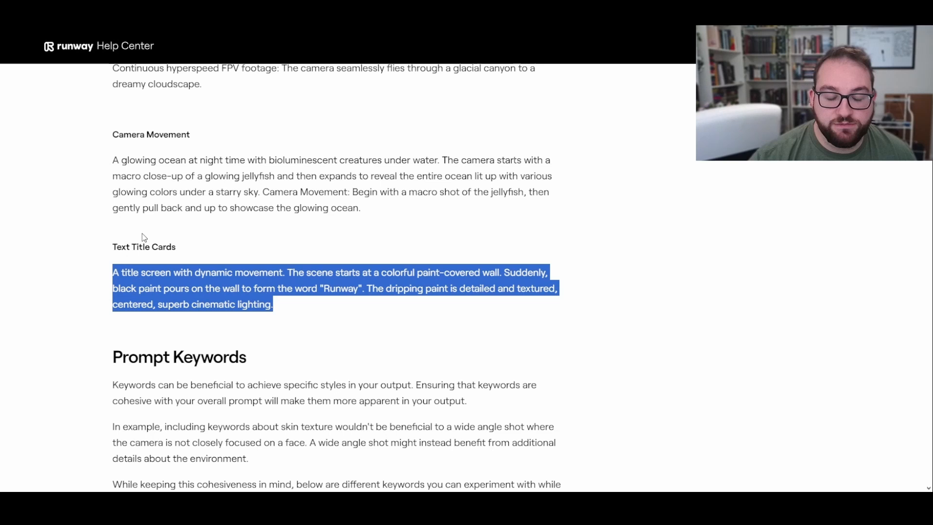
click(315, 186)
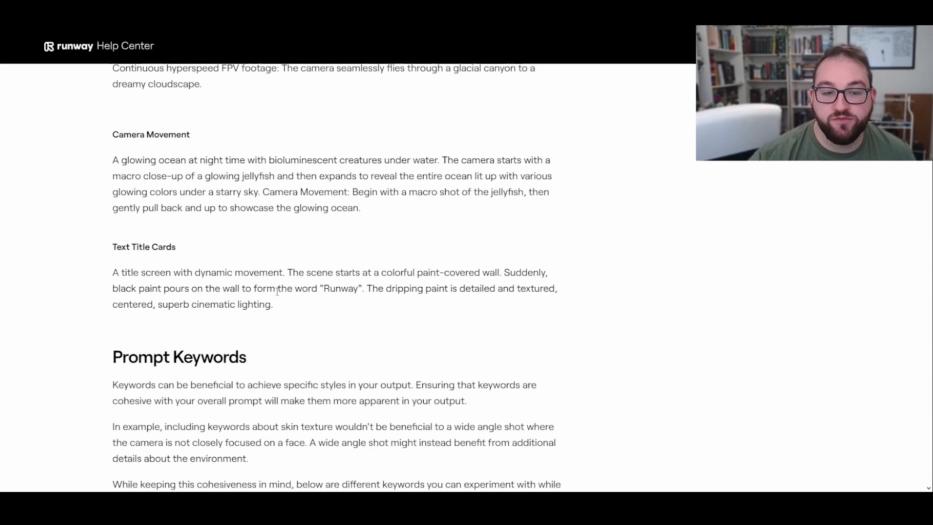
drag(112, 272, 272, 304)
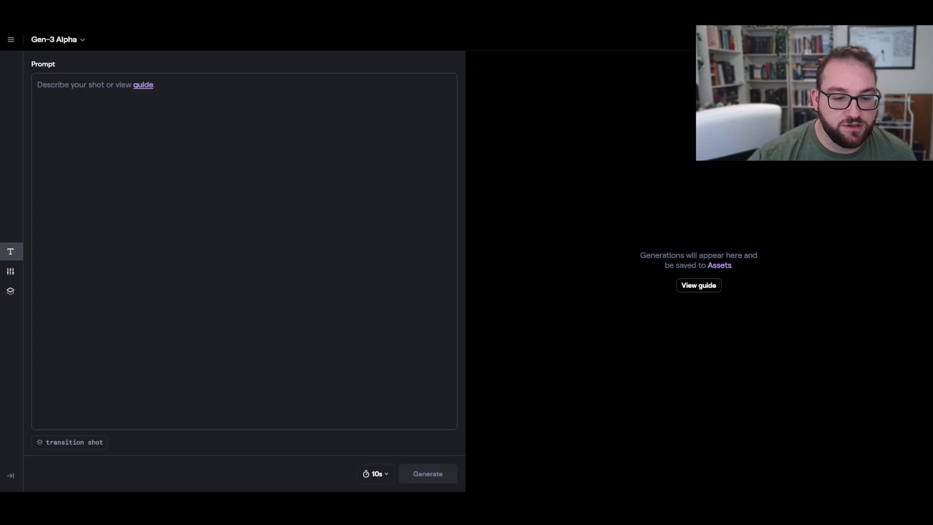
Step: Paste the paint-covered wall title screen prompt with the quoted word set to 'I AM LAGANA'
text(A title screen with dynamic movement. The scene starts at a colorful paint-covered wall. Suddenly, black paint pours on the wall to form the word "Runway". The dripping paint is detailed and textured, centered, superb cinematic lighting.)
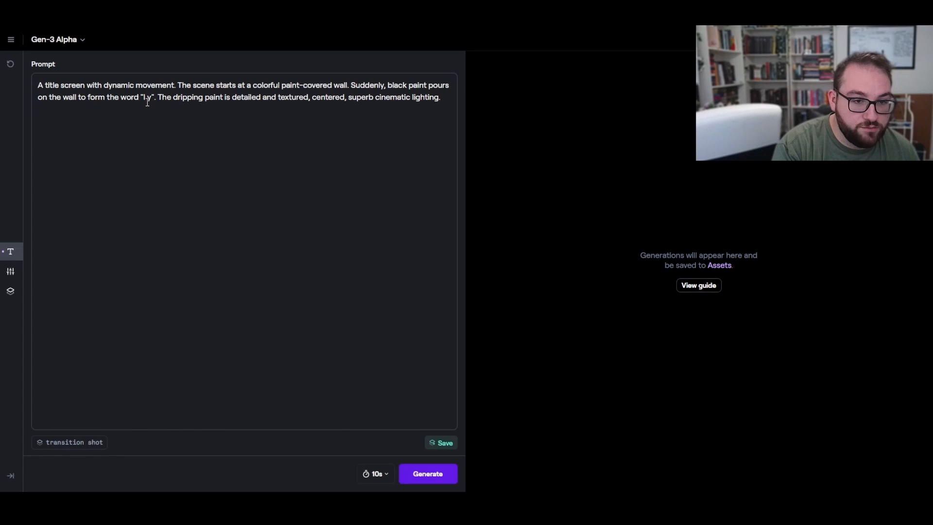
text(I AM LAGANA)
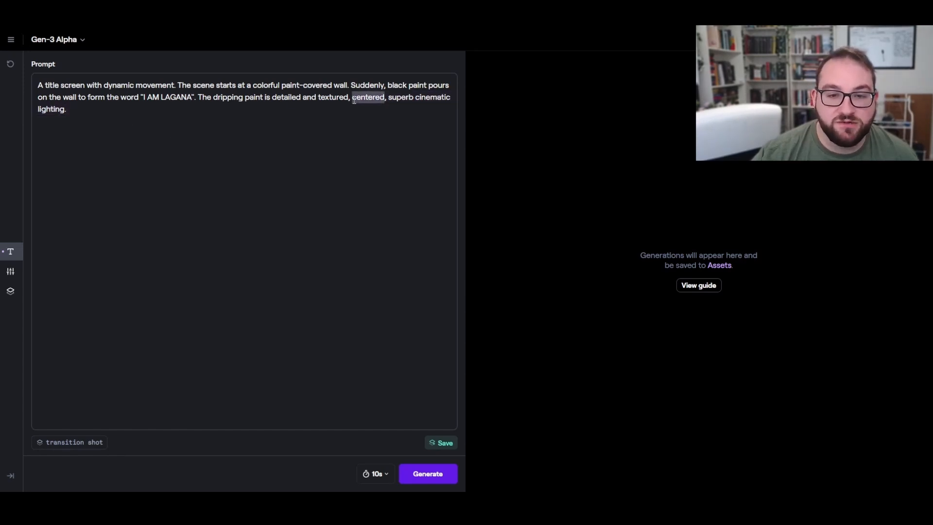
double_click(310, 97)
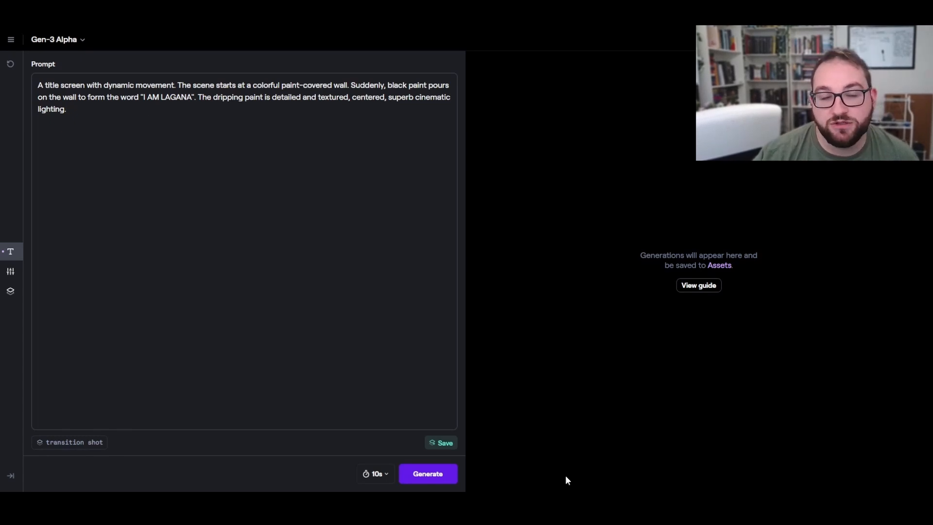
Step: Choose a 5-second duration and generate the I AM LAGANA title card
click(67, 109)
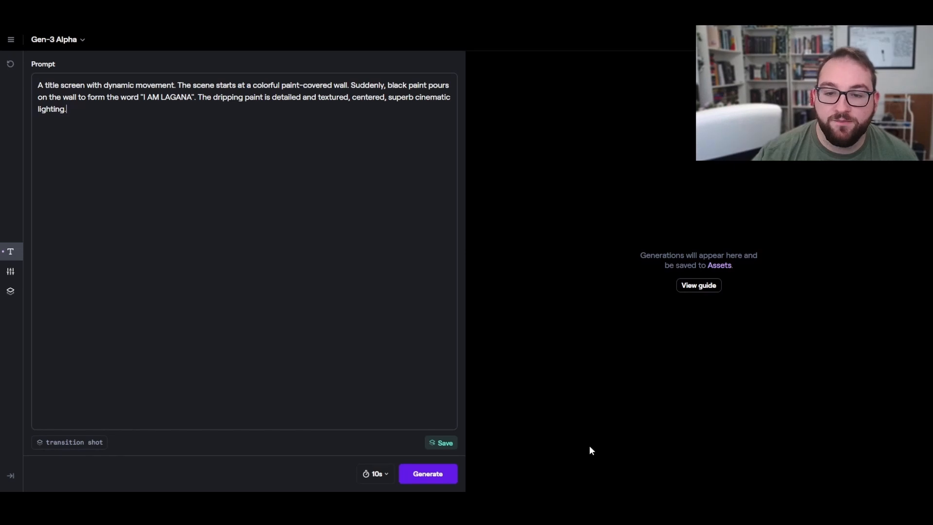
mouse_move(427, 476)
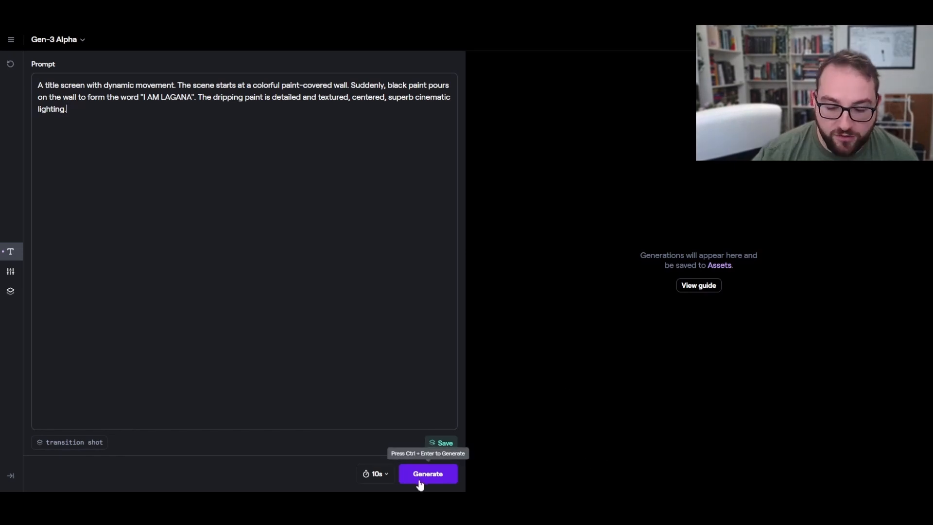
click(375, 474)
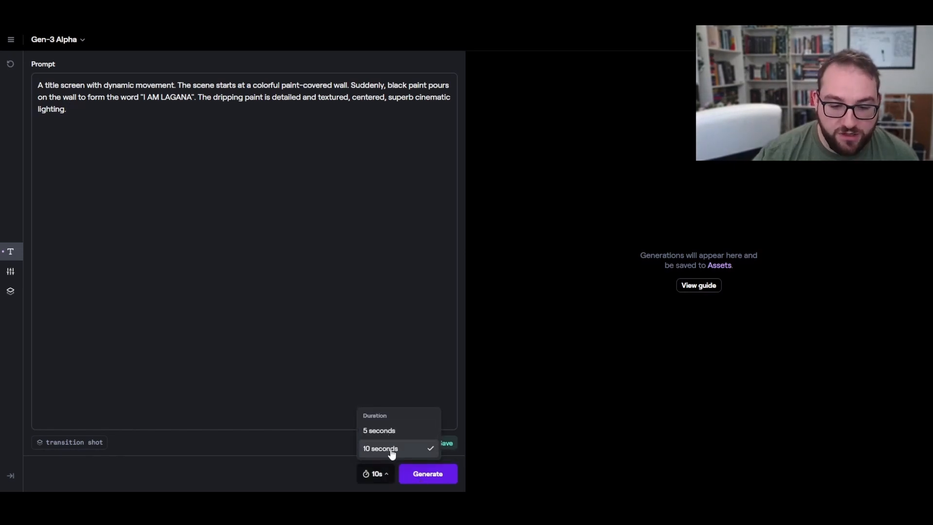
click(378, 430)
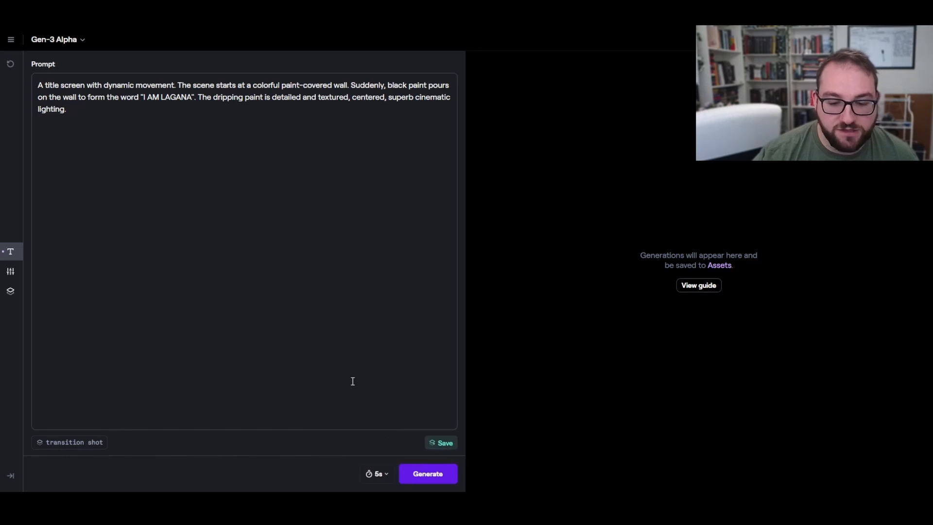
click(66, 108)
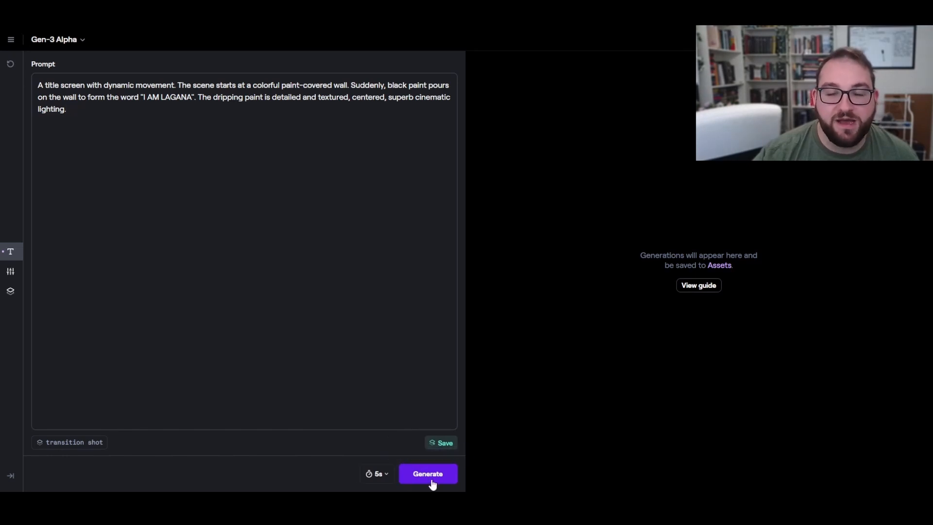
click(427, 474)
text(Low angle static shot: The camera is angled up at a woman wearing all orange as she stands in a tropical rainforest with colorful flora. The dramatic sky is overcast and gray.)
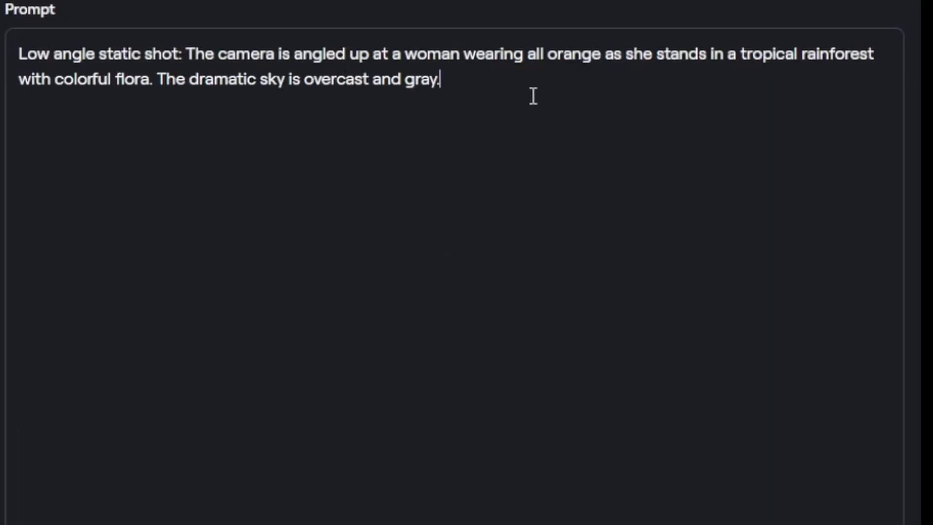
mouse_move(525, 57)
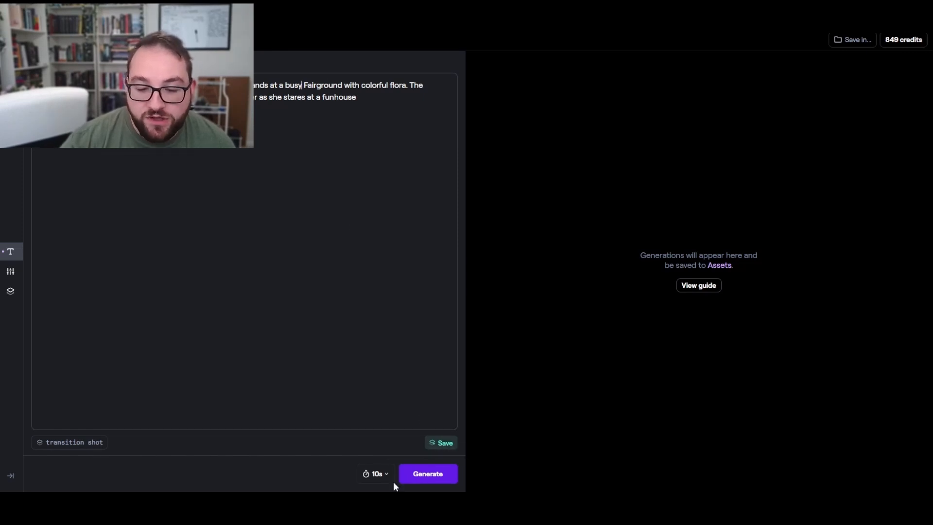
mouse_move(427, 474)
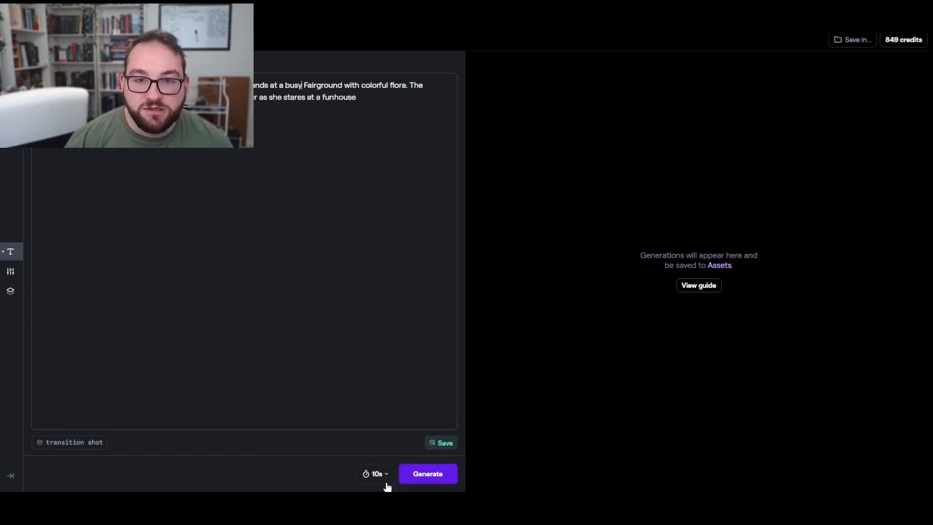
mouse_move(427, 473)
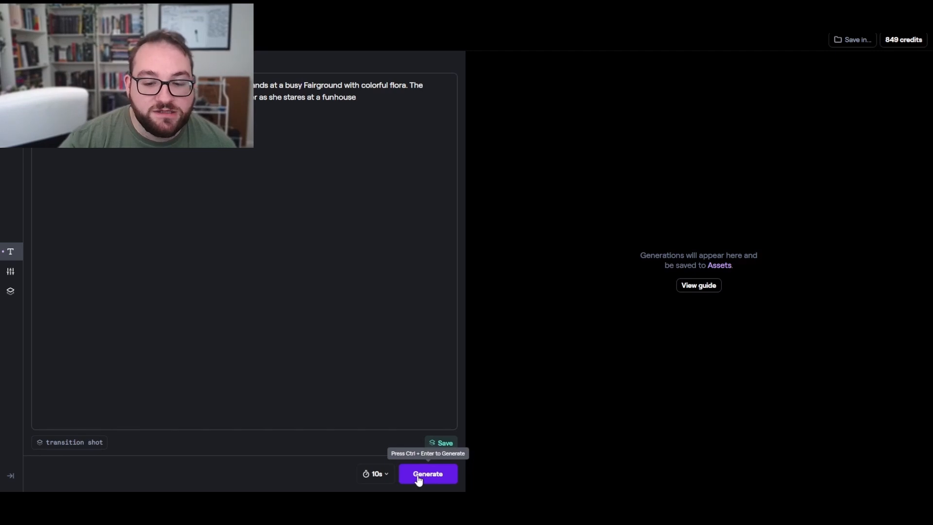
Step: Generate the 10-second fairground clip, then queue the third-person 360-degree version
click(427, 474)
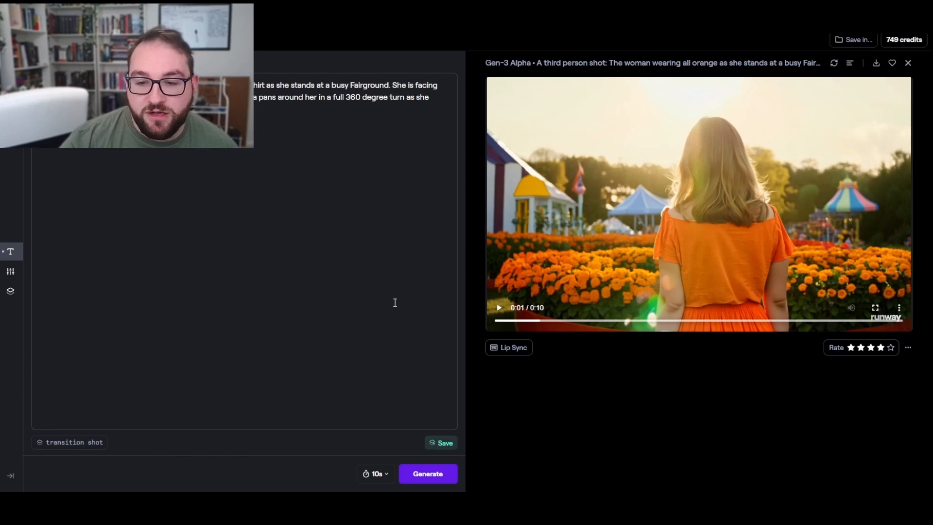
mouse_move(427, 474)
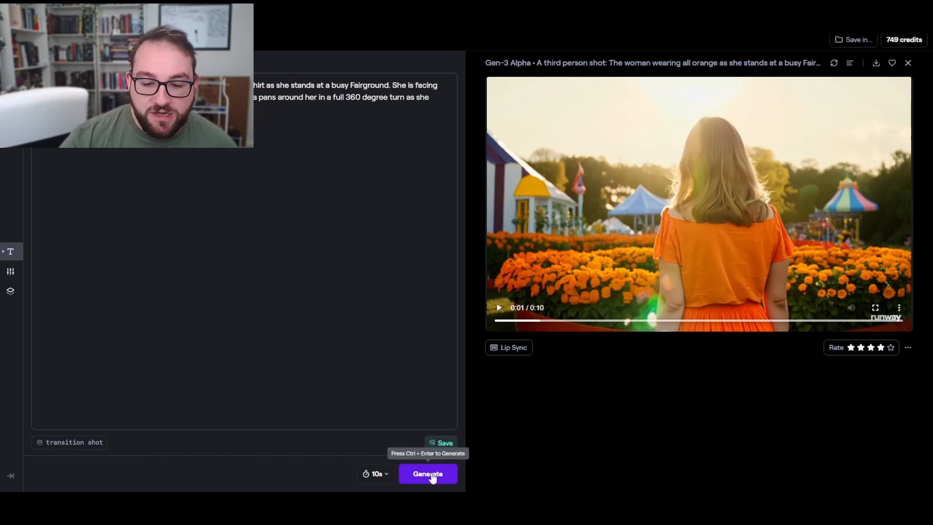
click(427, 473)
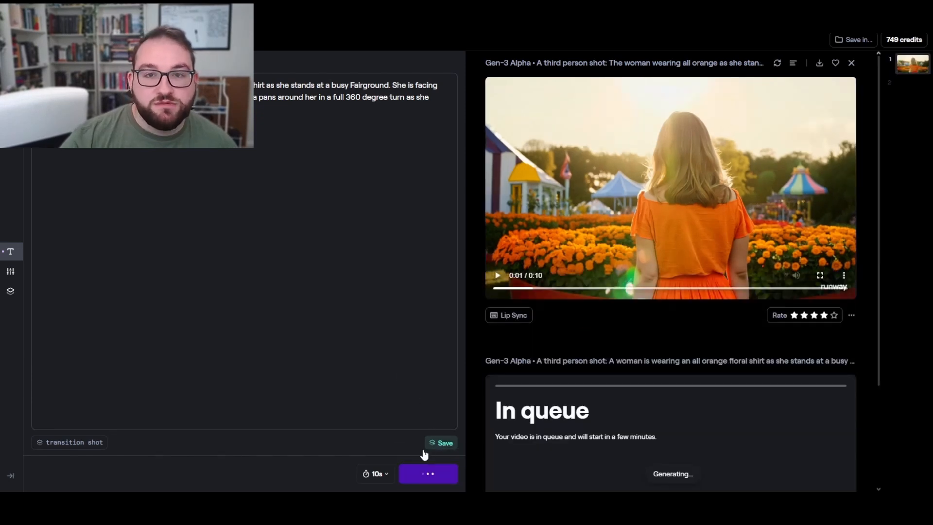